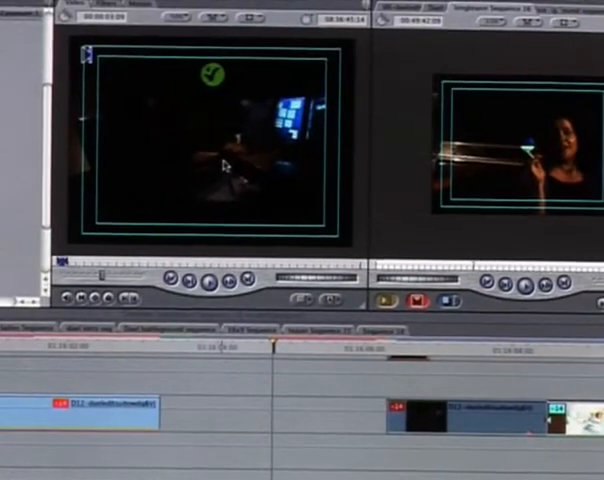
Bring up the Speed dialog for the timeline clip, showing 100 percent speed.
{"action": "scroll", "scroll_direction": "down", "scroll_amount": 3}
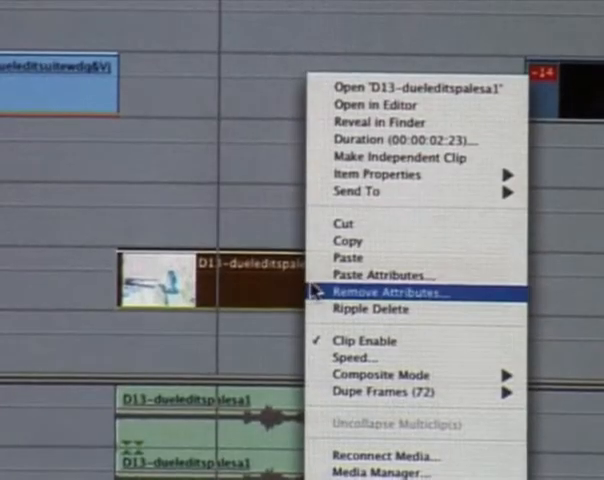
{"action": "mouse_move", "coordinate": [376, 92]}
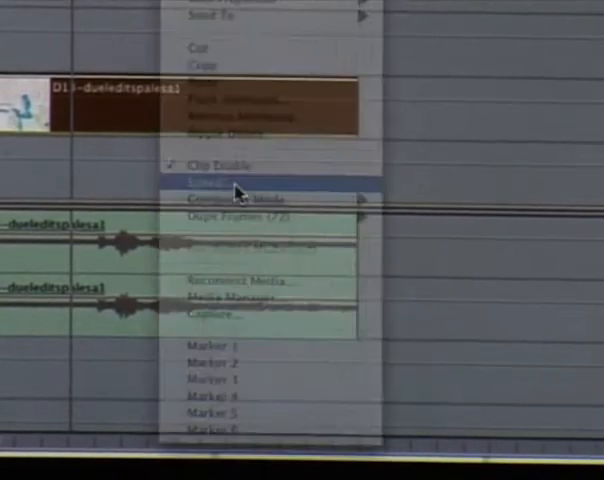
{"action": "left_click", "coordinate": [236, 184]}
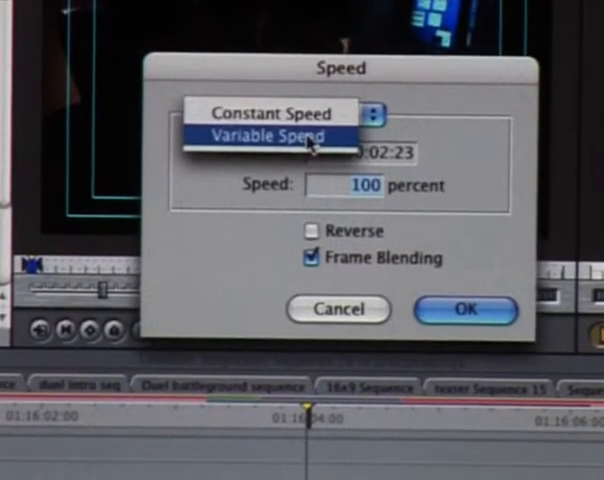
Choose Constant Speed at 100 percent with Reverse checked and Frame Blending left on.
{"action": "left_click", "coordinate": [276, 112]}
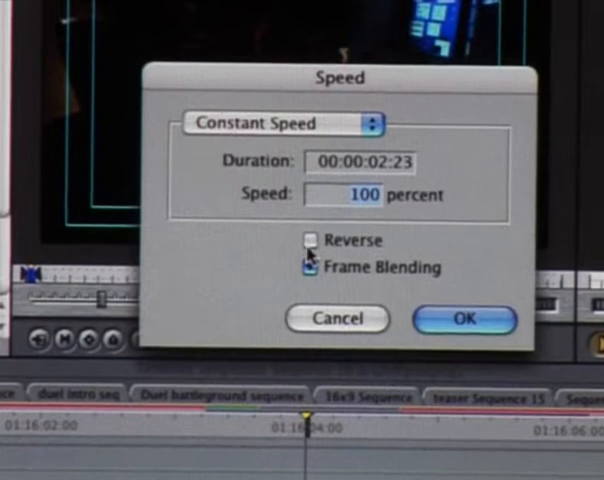
{"action": "left_click", "coordinate": [312, 238]}
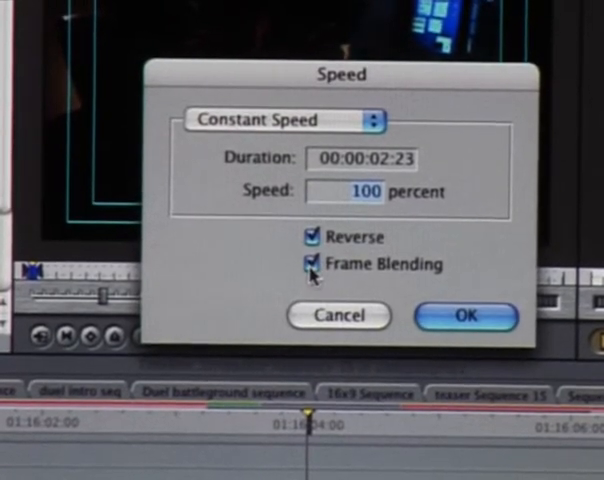
{"action": "left_click", "coordinate": [310, 264]}
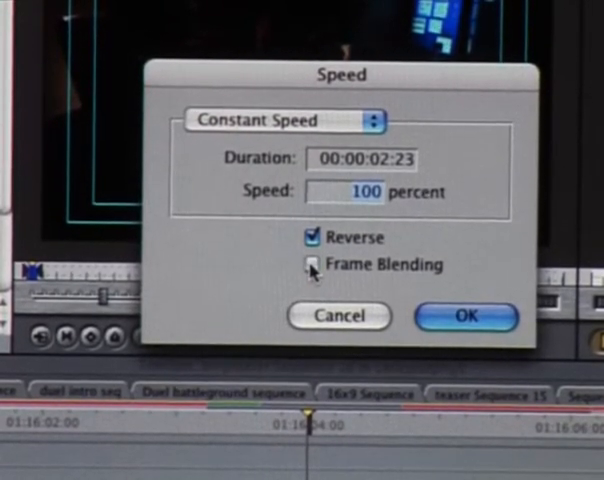
{"action": "left_click", "coordinate": [312, 264]}
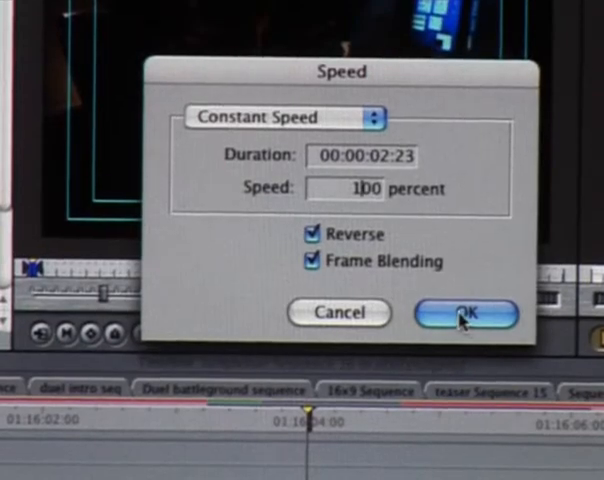
{"action": "left_click", "coordinate": [466, 312]}
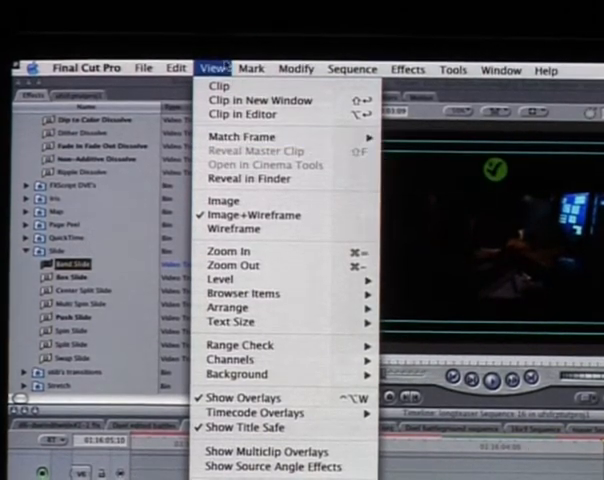
{"action": "left_click", "coordinate": [252, 68]}
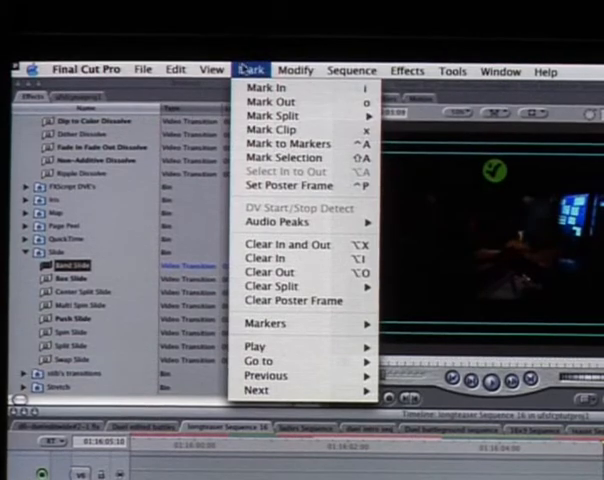
{"action": "left_click", "coordinate": [352, 70]}
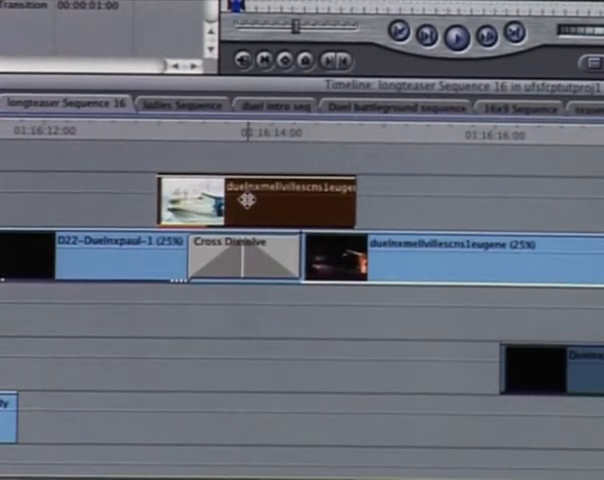
Turn the clip off with Modify > Clip Enable from its contextual menu.
{"action": "right_click", "coordinate": [260, 196]}
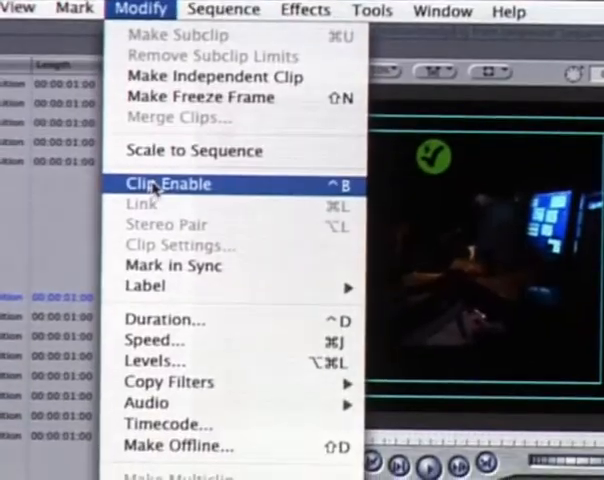
{"action": "left_click", "coordinate": [168, 184]}
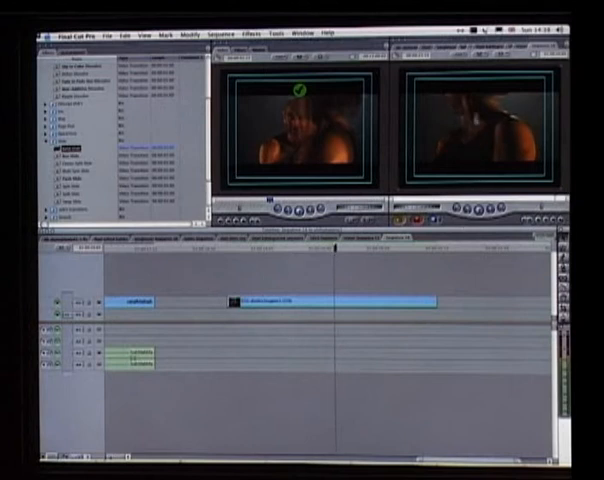
Select the long clip on video track V2 in the timeline.
{"action": "left_click", "coordinate": [340, 300]}
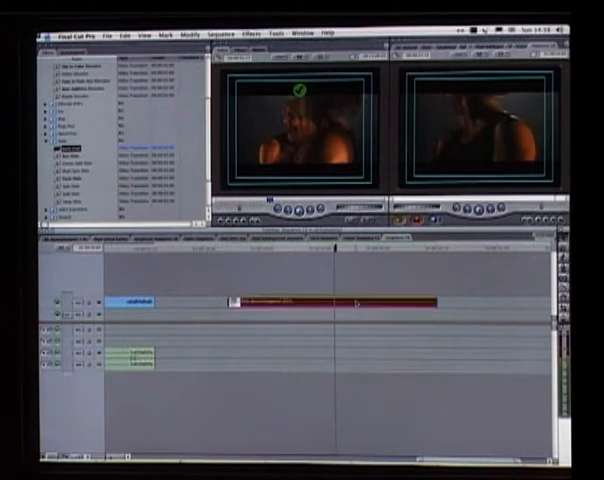